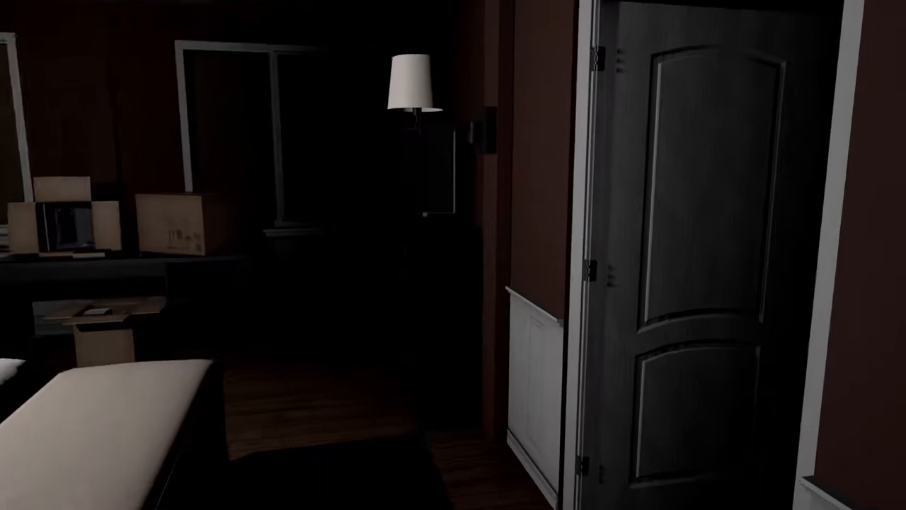
mouse_move(454, 255)
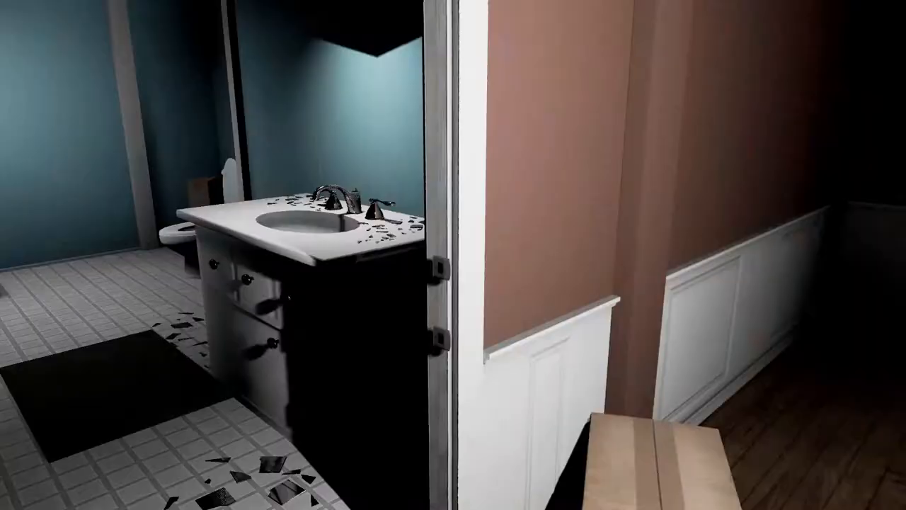
mouse_move(453, 255)
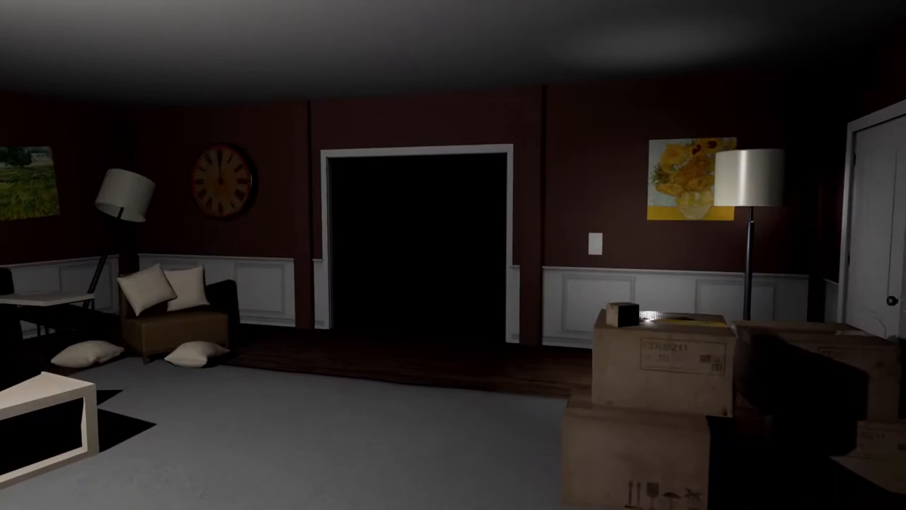